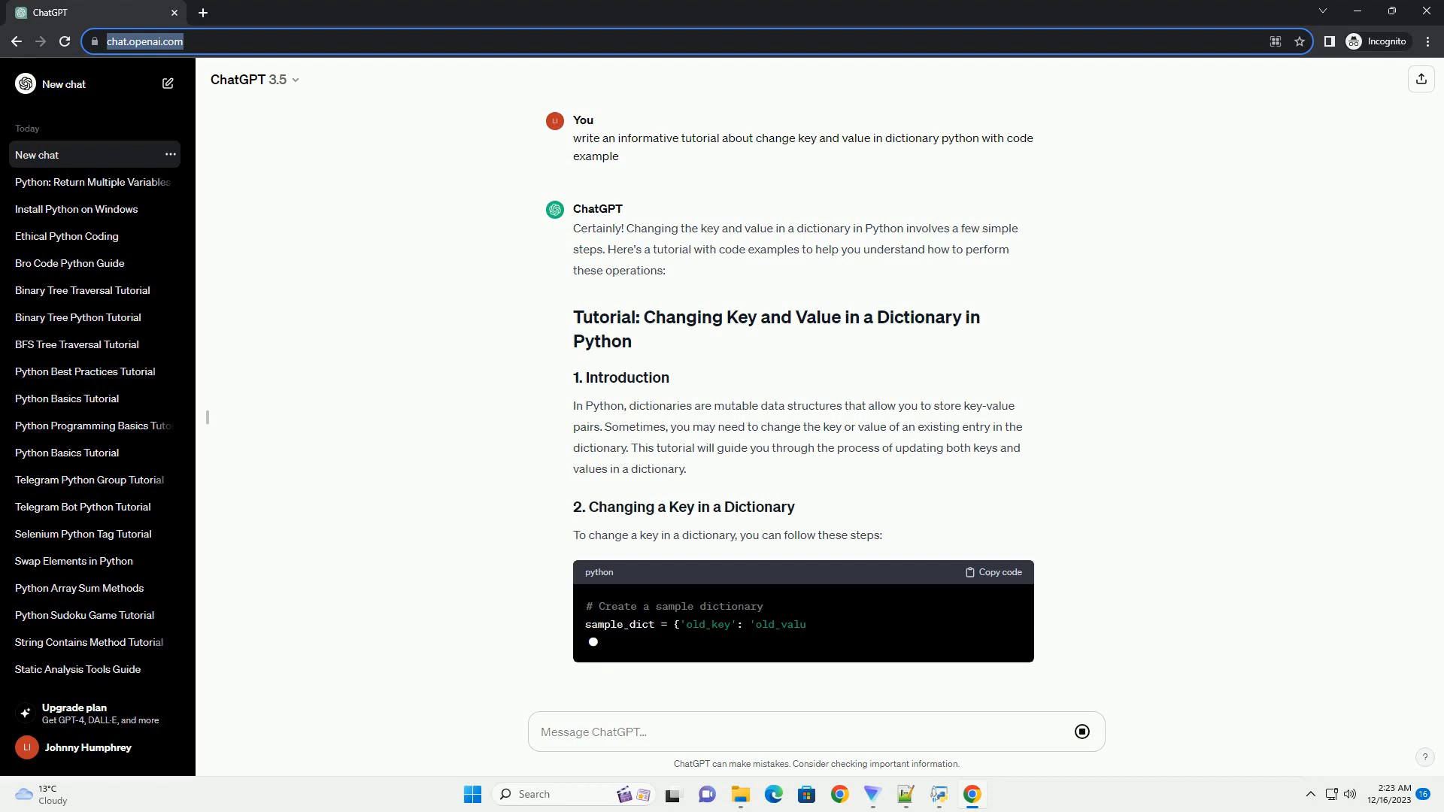
scroll(down, 3)
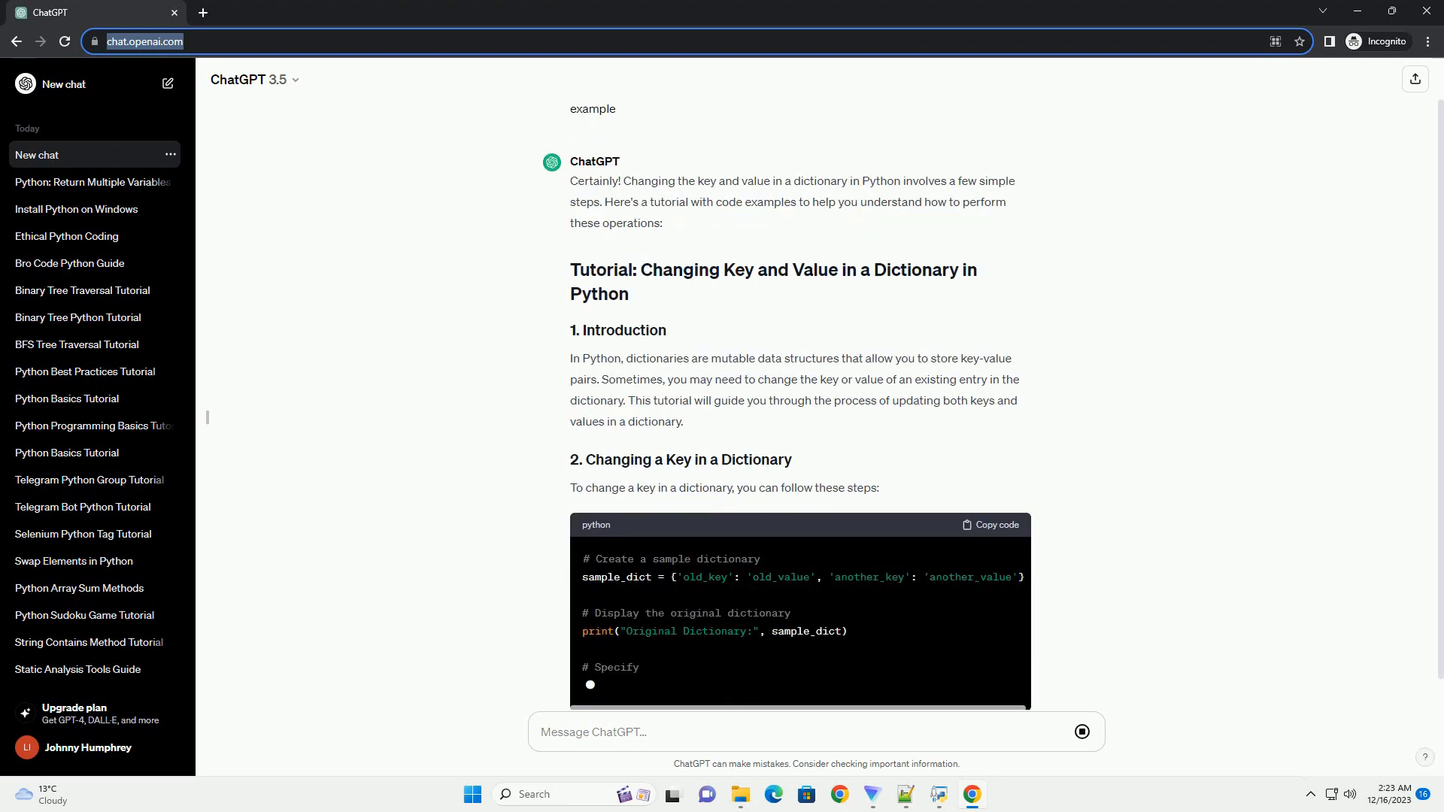
scroll(down, 3)
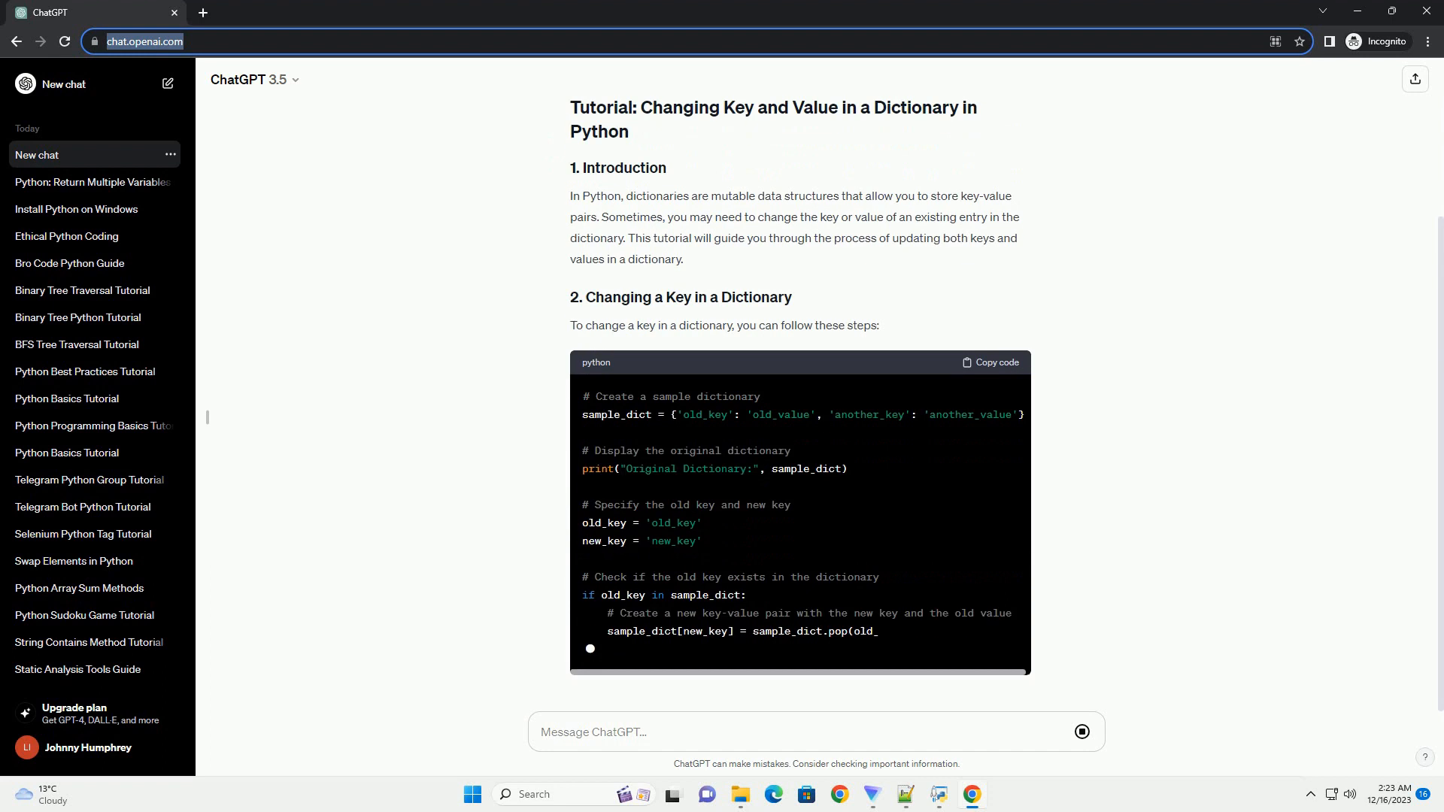
scroll(down, 3)
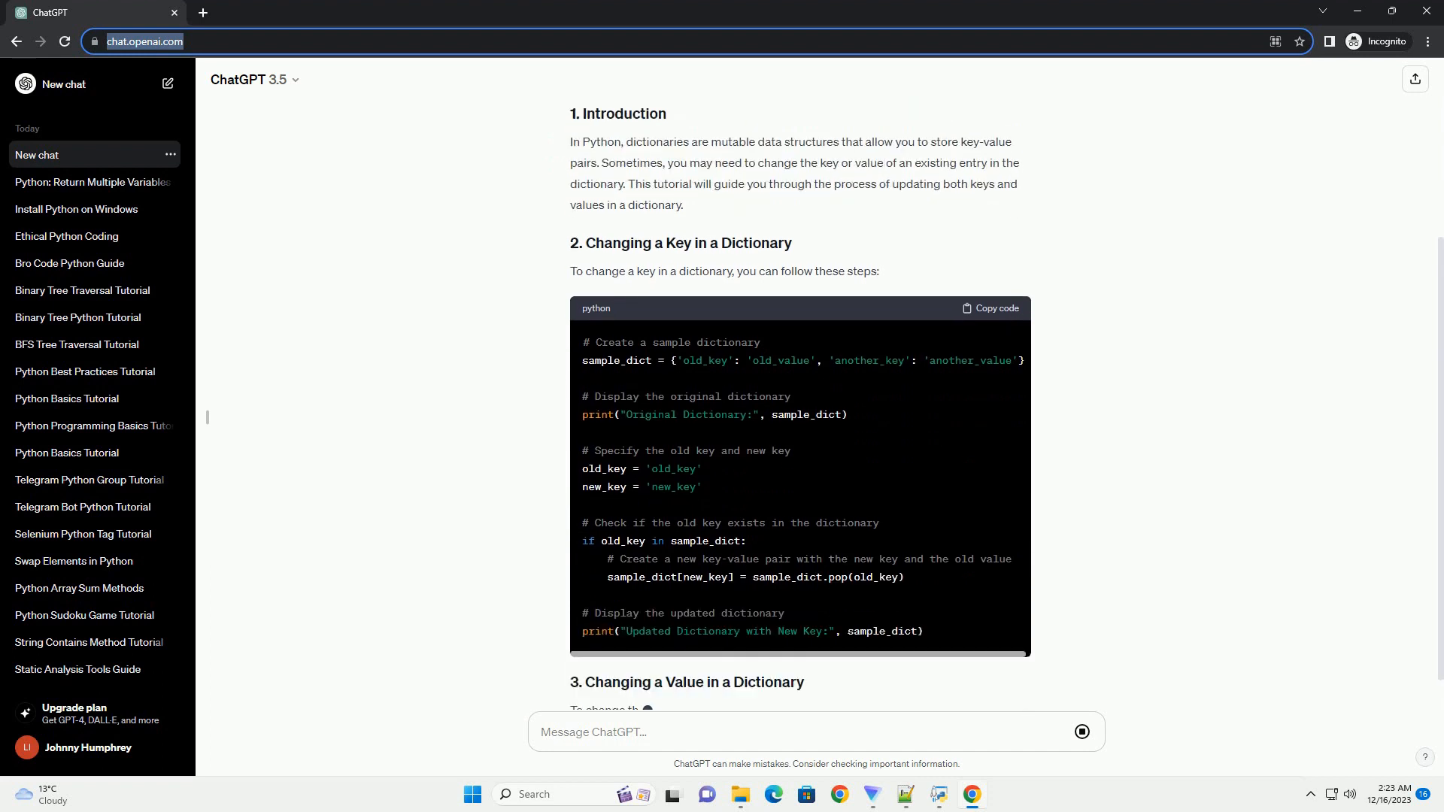
scroll(down, 3)
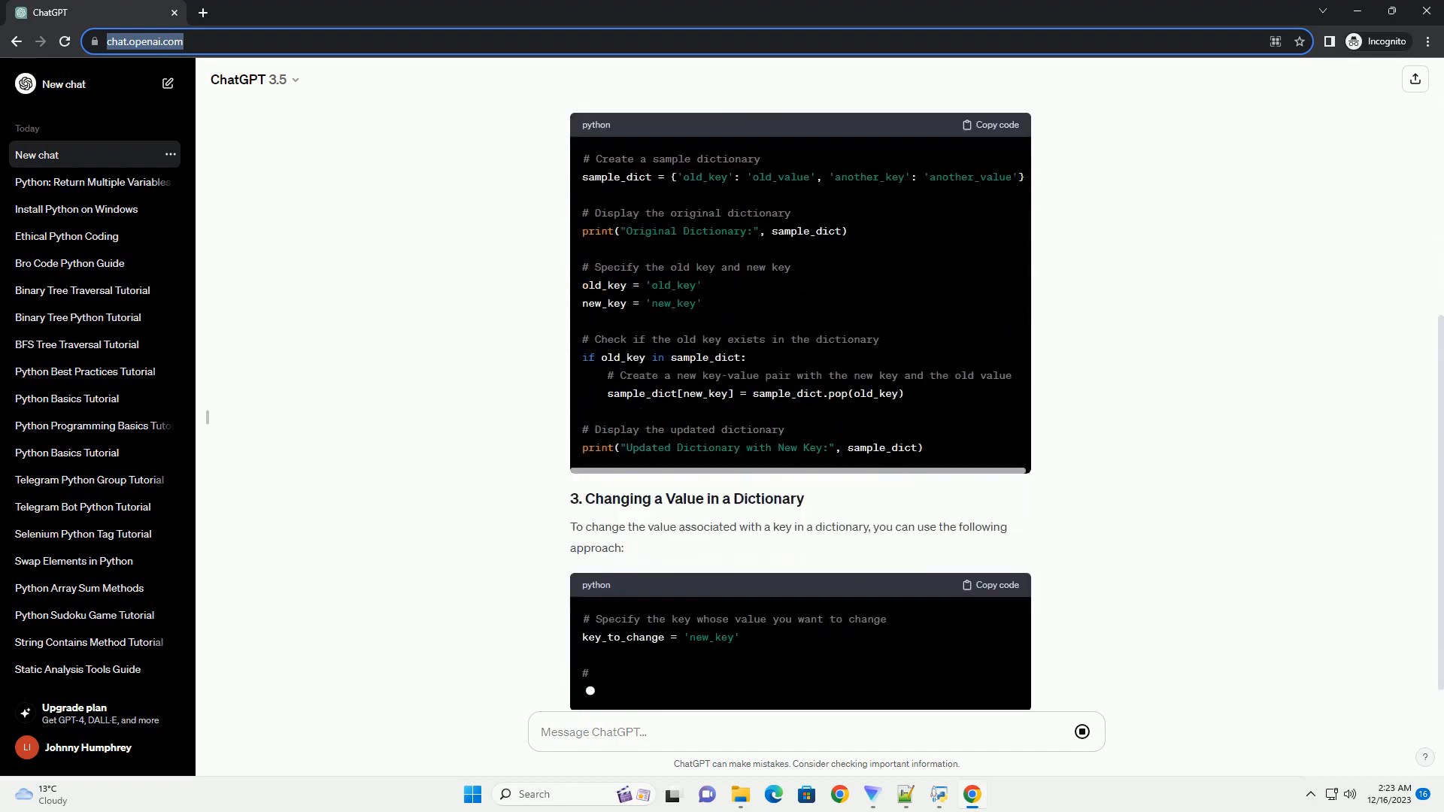
scroll(down, 3)
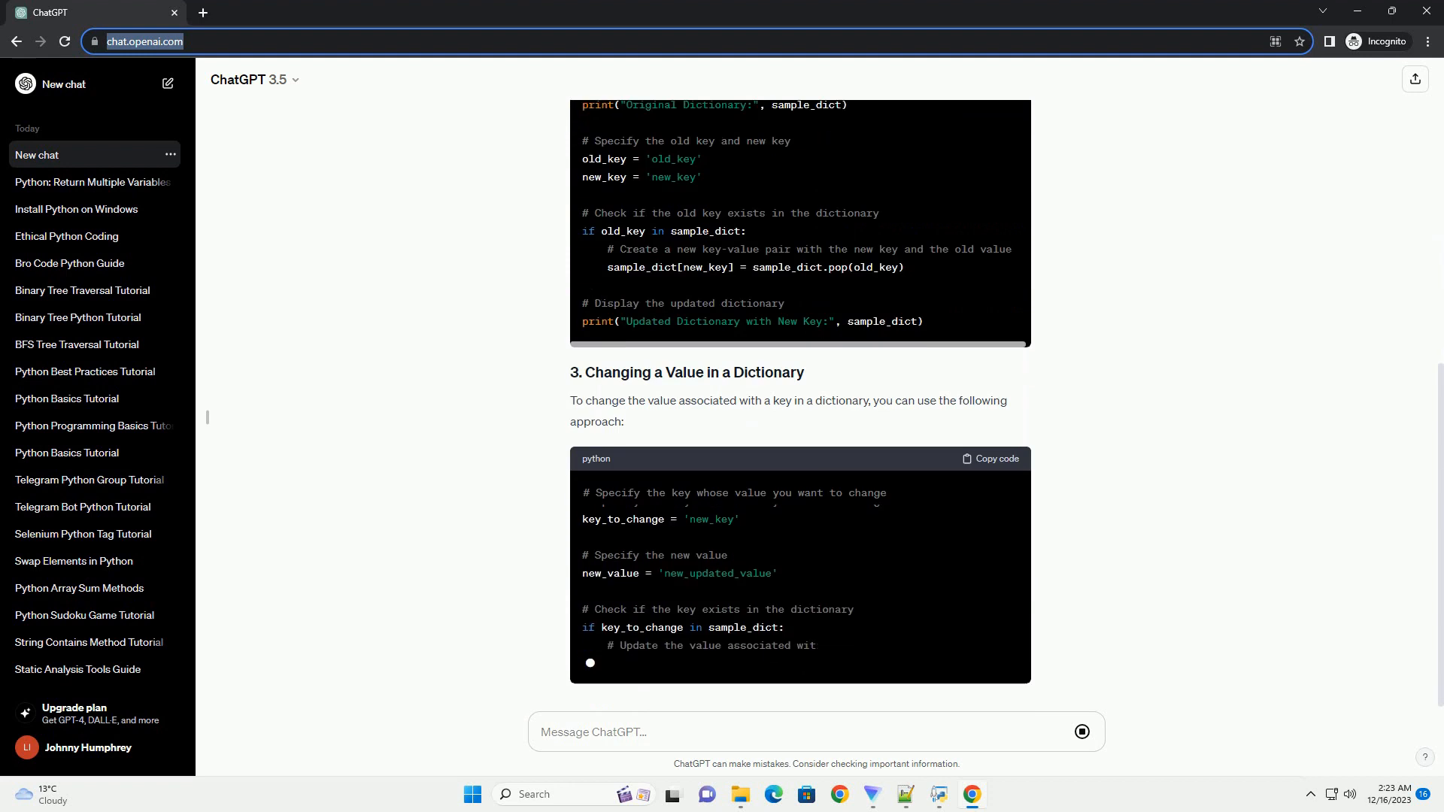
scroll(down, 3)
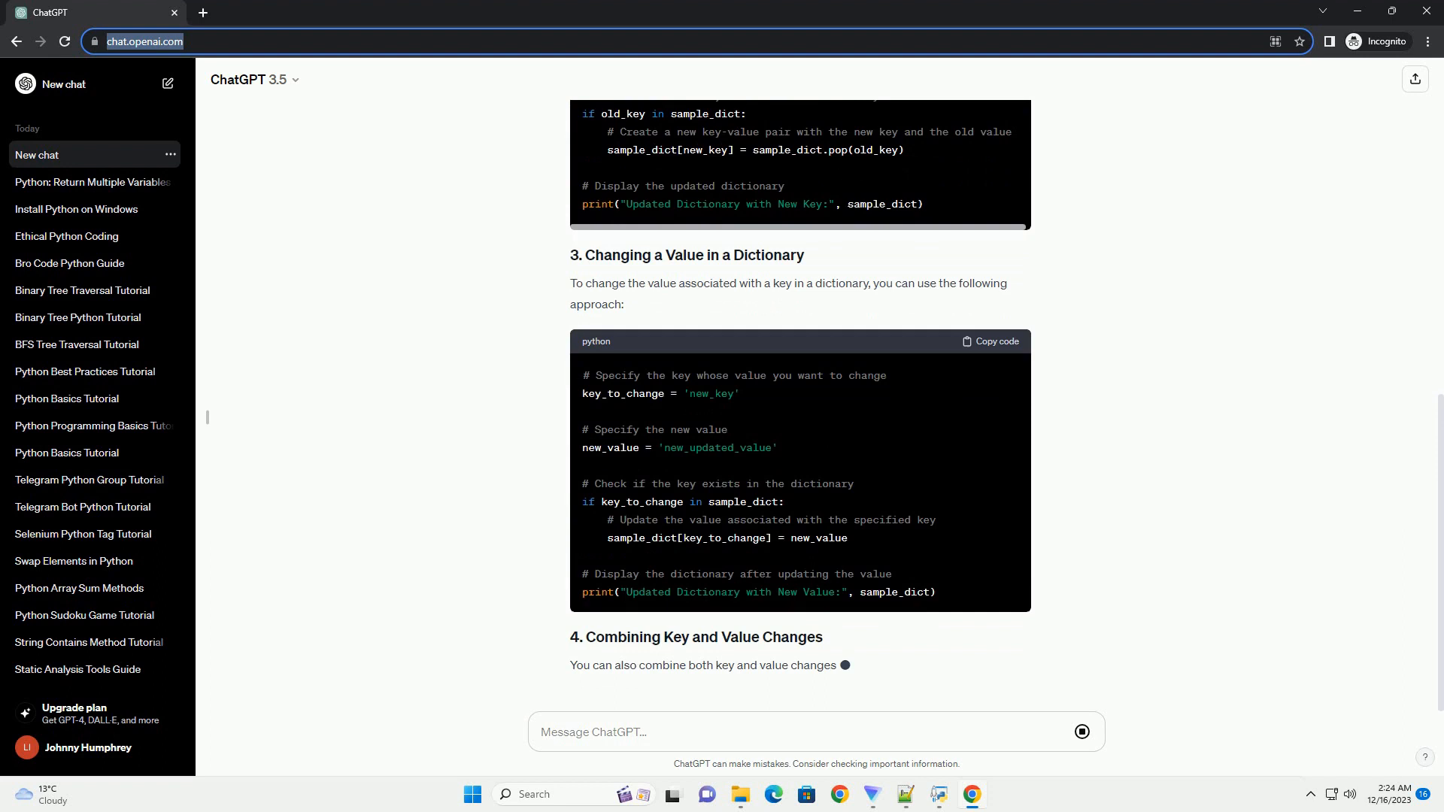
scroll(down, 3)
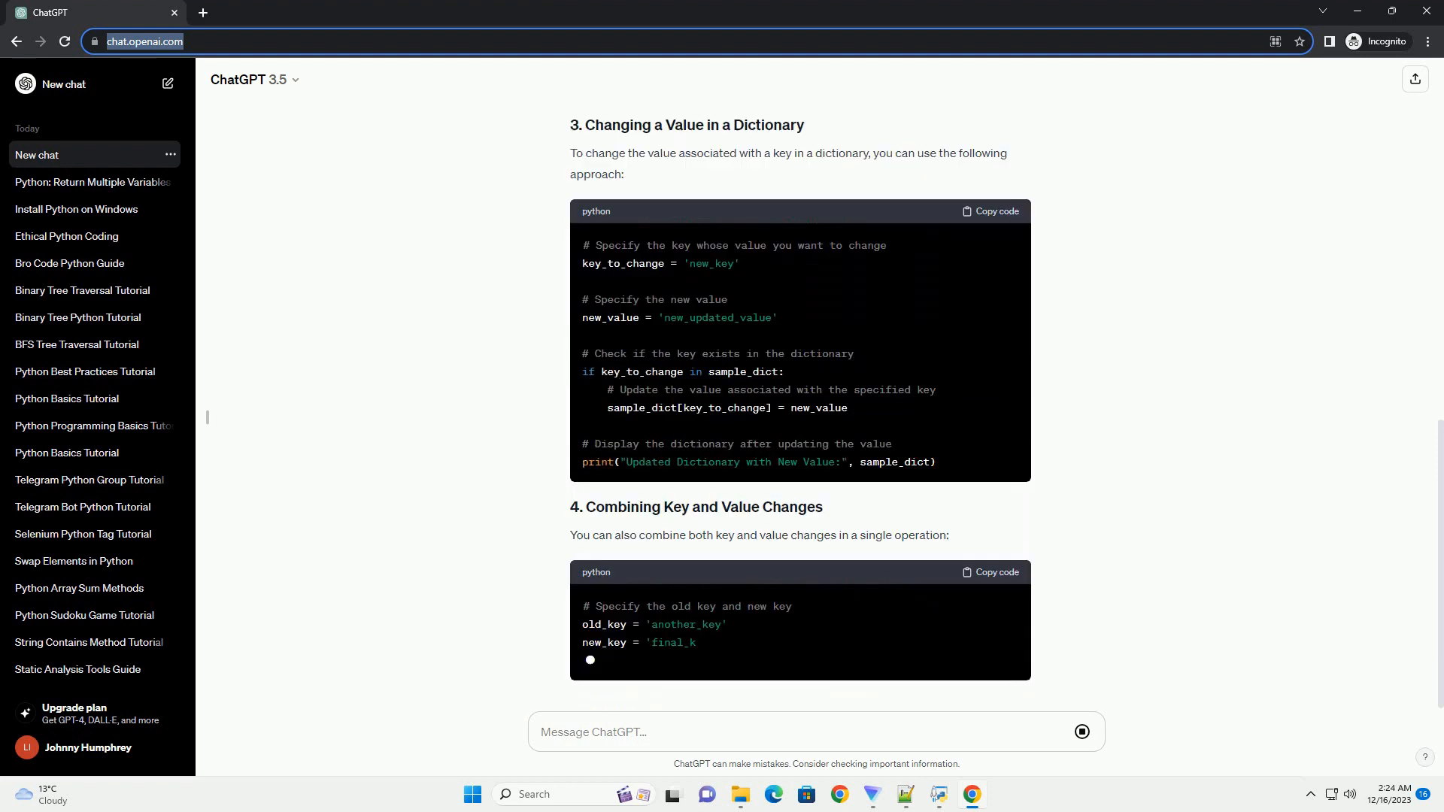
scroll(down, 3)
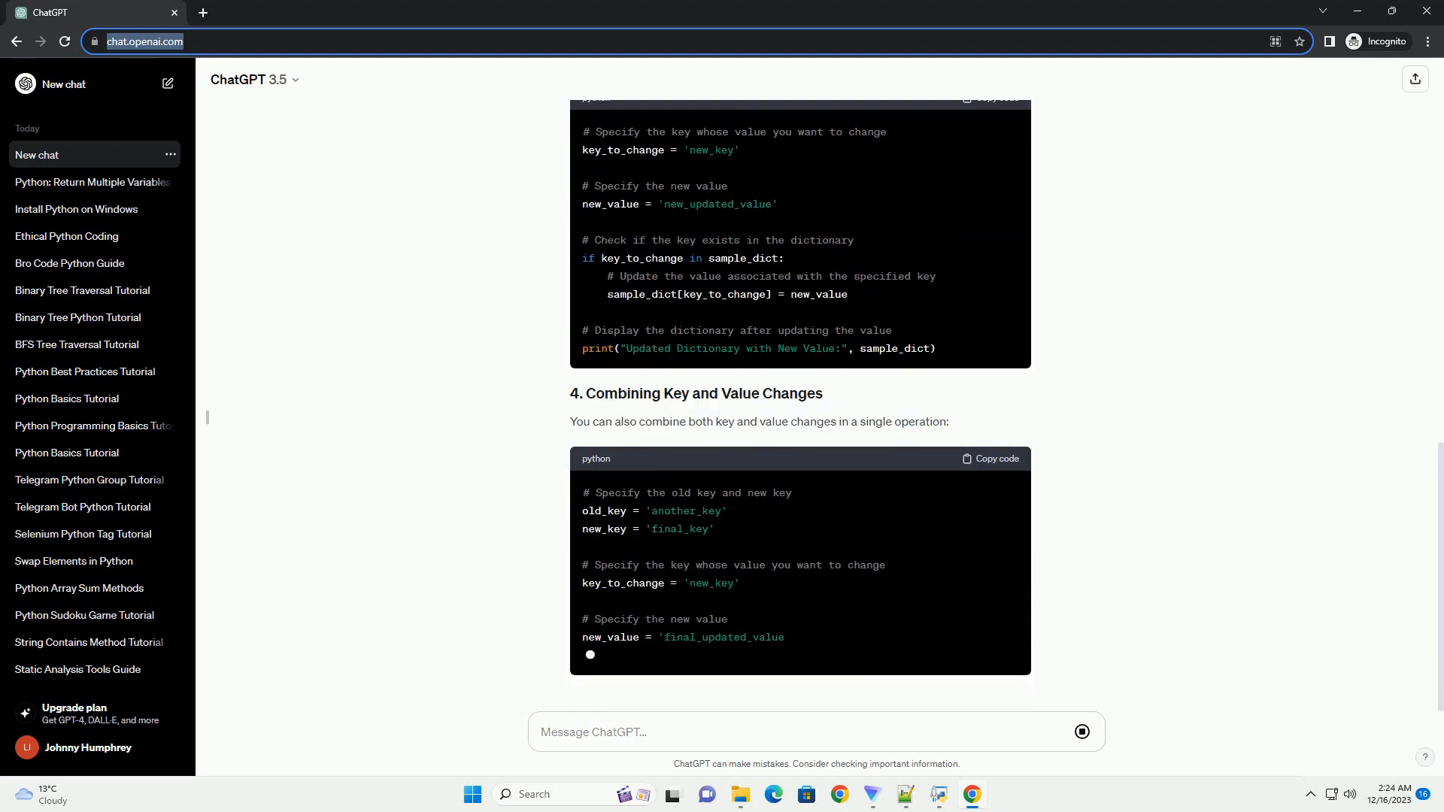
scroll(down, 3)
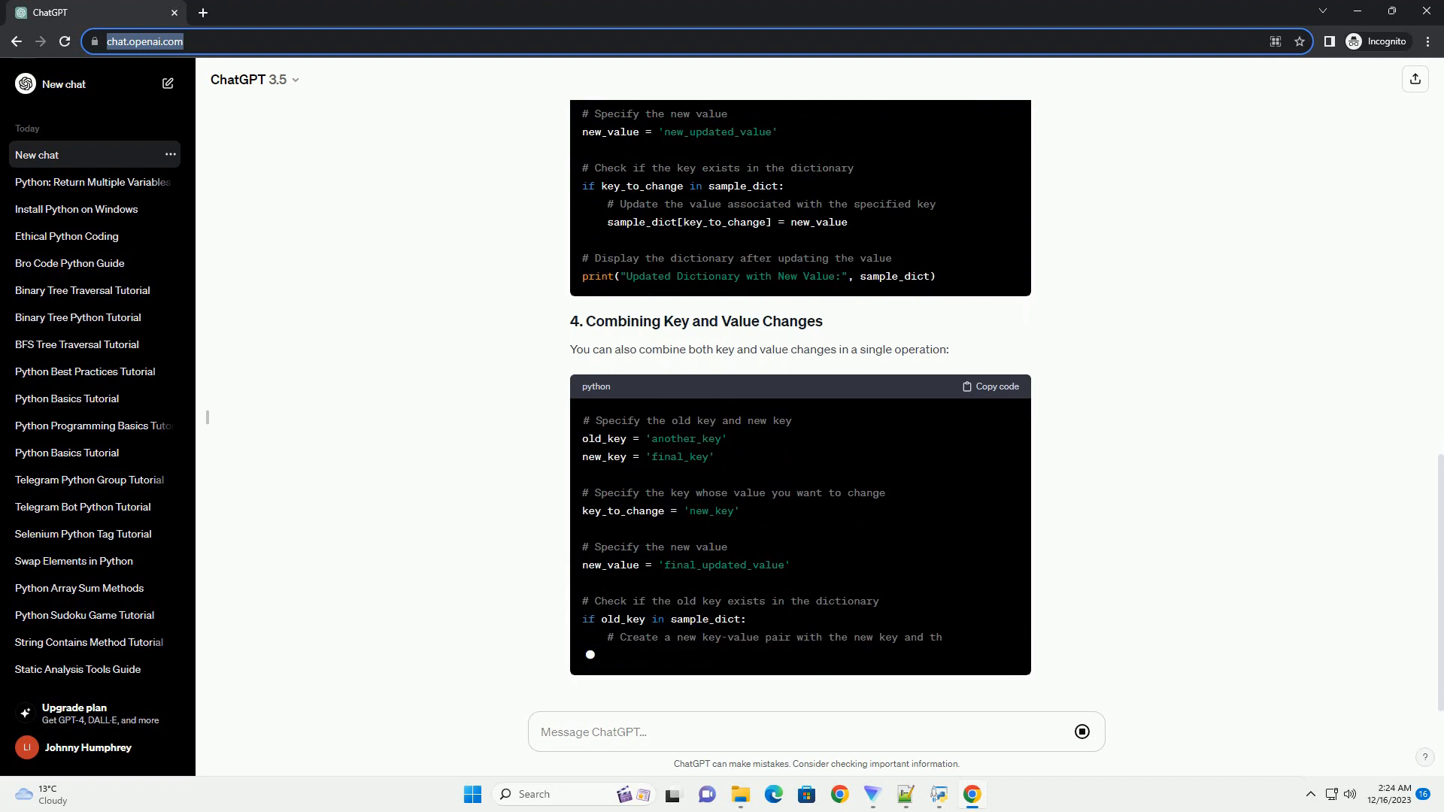
scroll(down, 3)
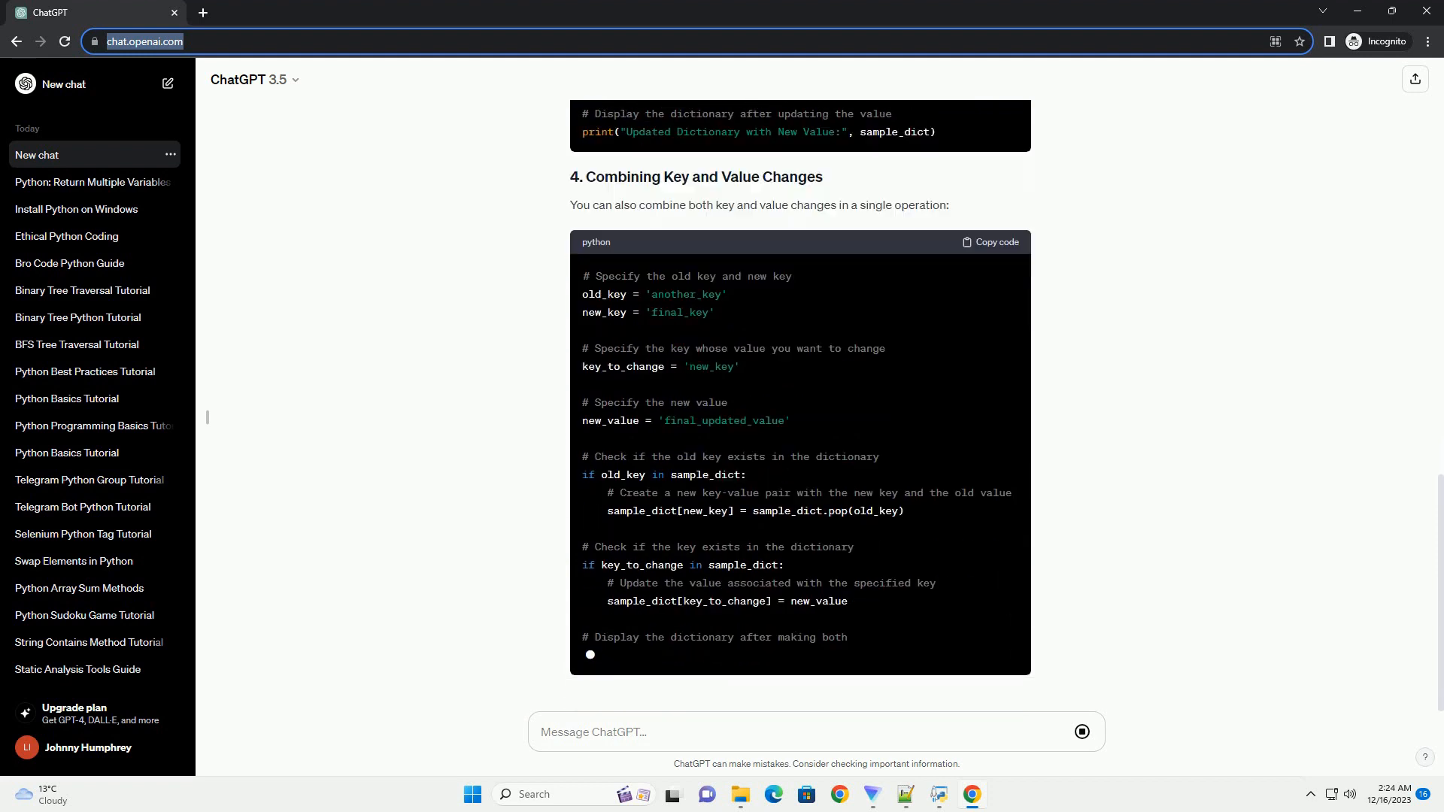
scroll(down, 3)
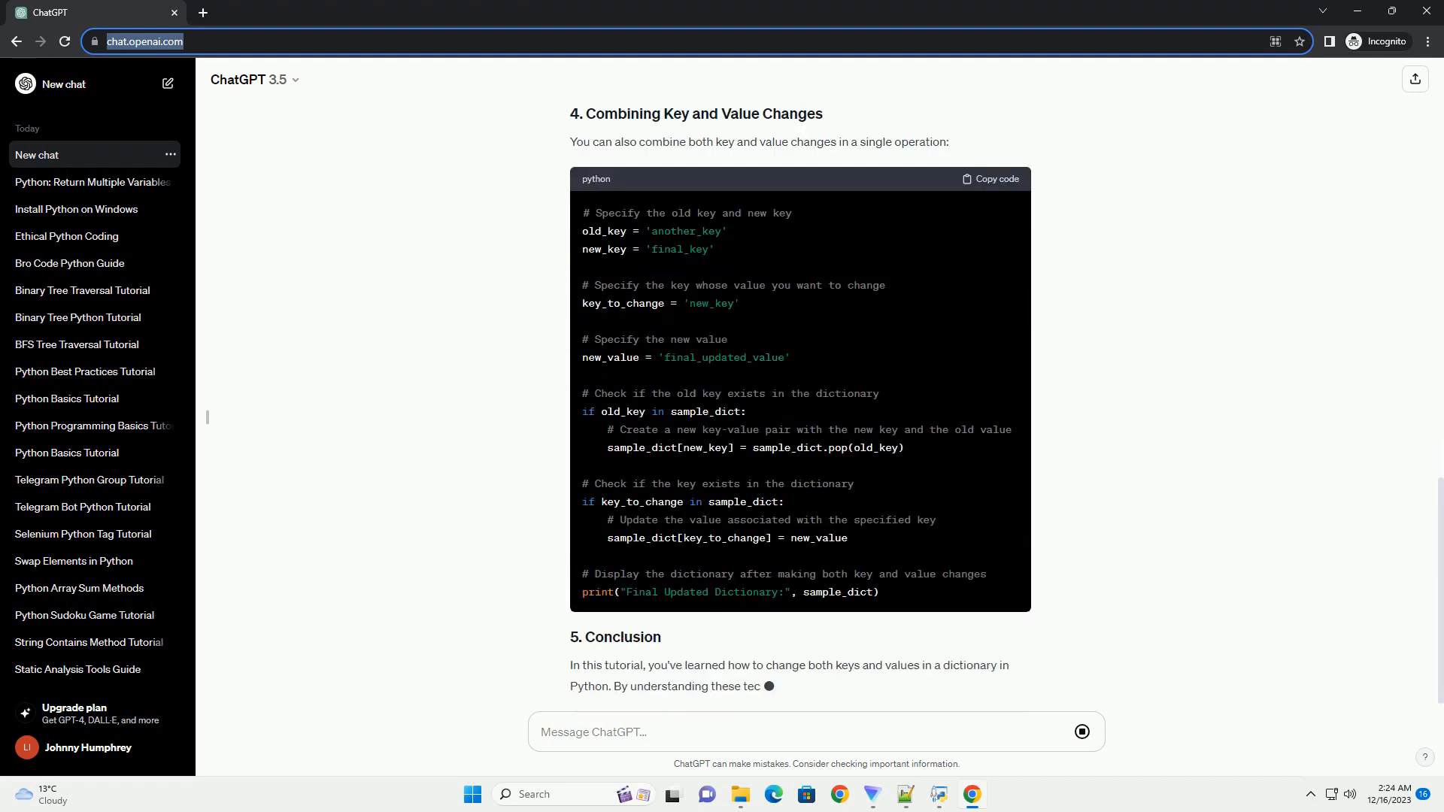